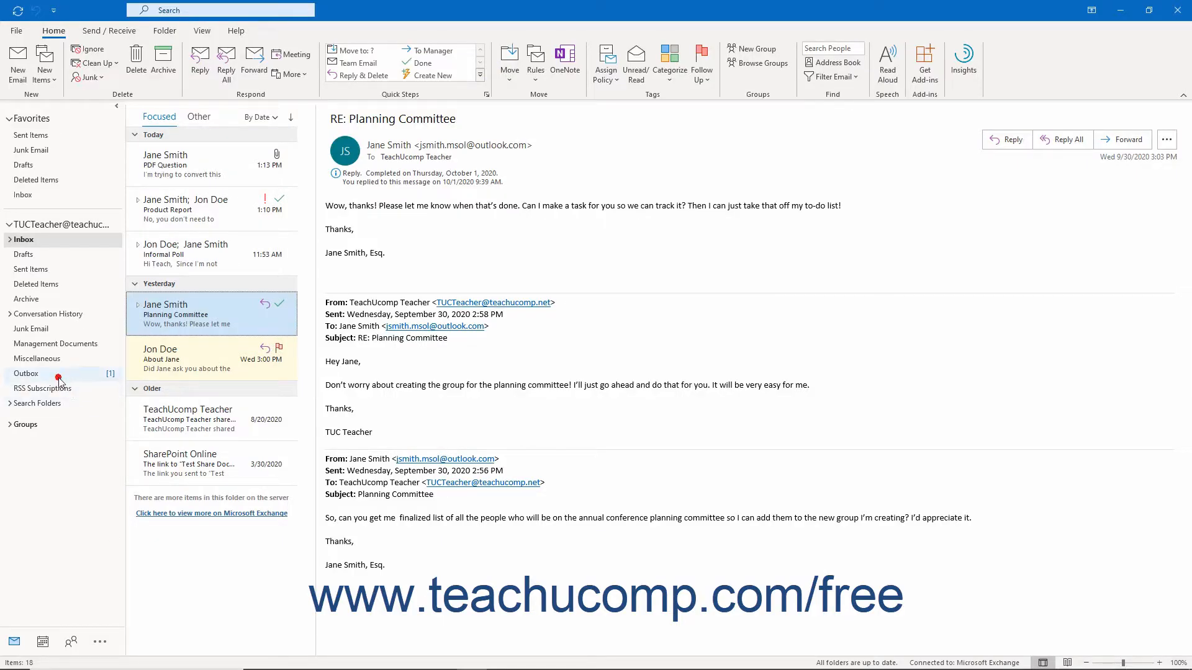
Show the Outbox listing the unsent Meeting Reschedule email
{"action": "left_click", "coordinate": [26, 373]}
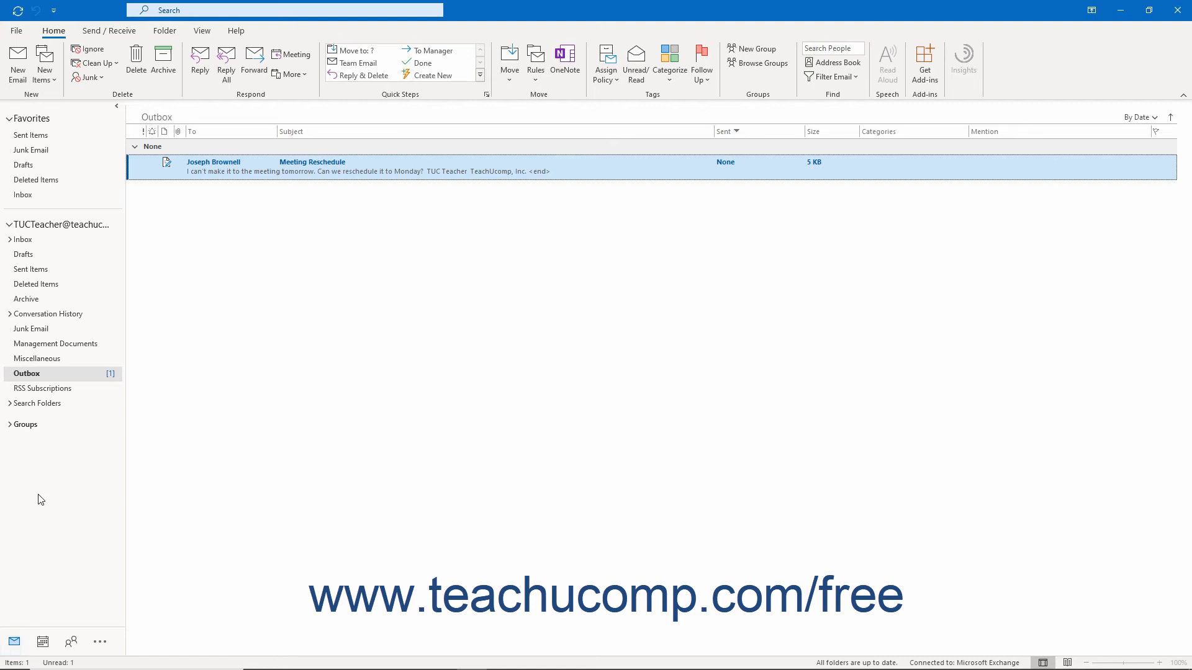
Delete the Meeting Reschedule email from the Outbox and view it in Deleted Items
{"action": "left_click", "coordinate": [26, 374]}
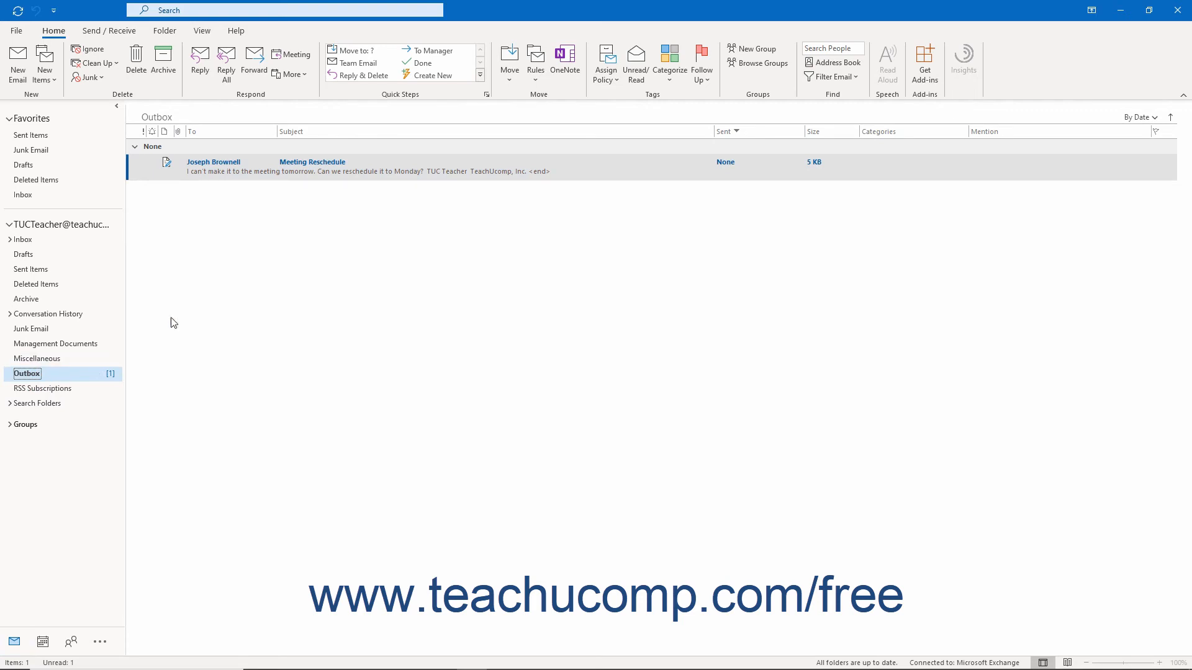
{"action": "left_click", "coordinate": [343, 161]}
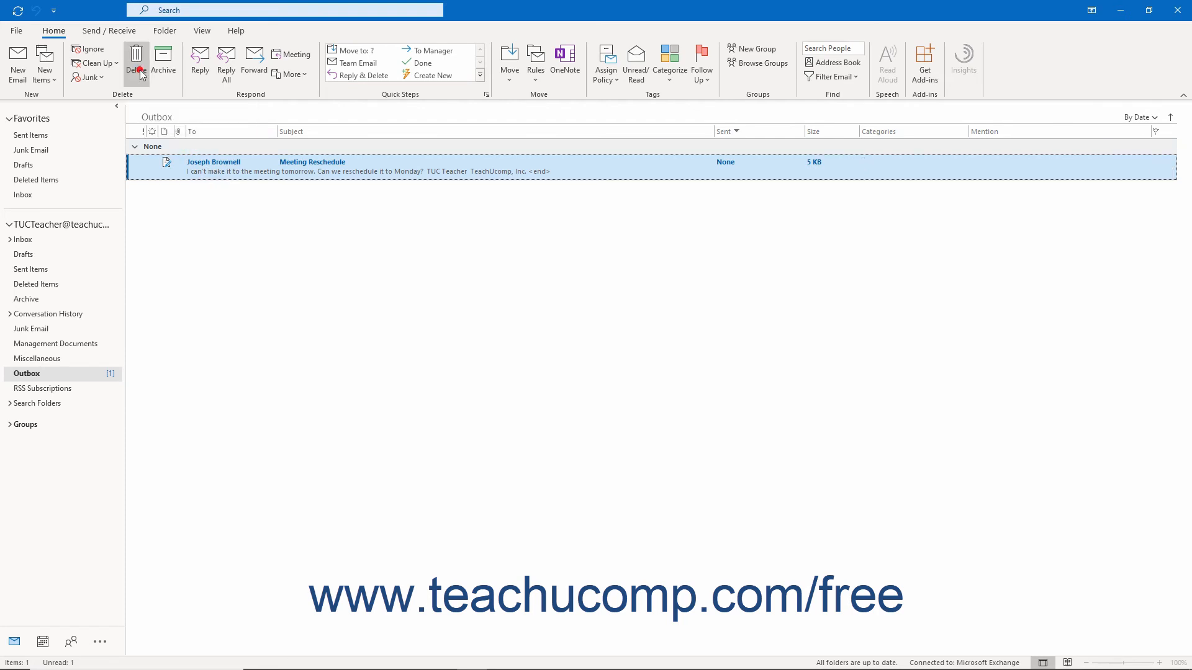
{"action": "left_click", "coordinate": [136, 61]}
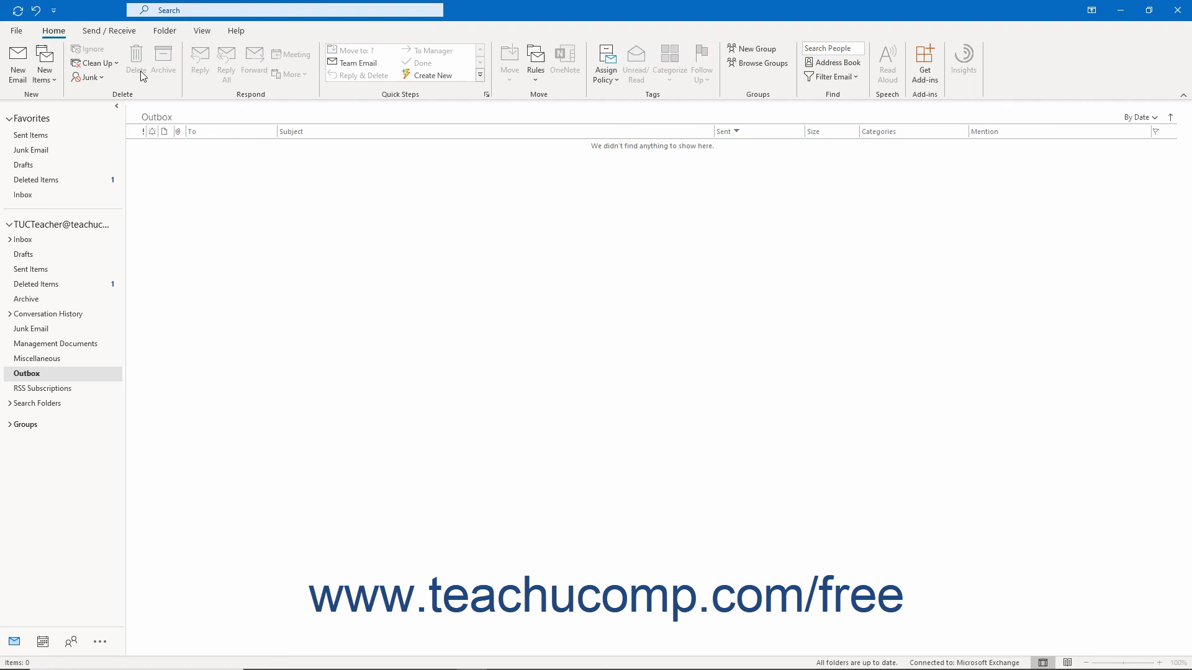
{"action": "mouse_move", "coordinate": [203, 202]}
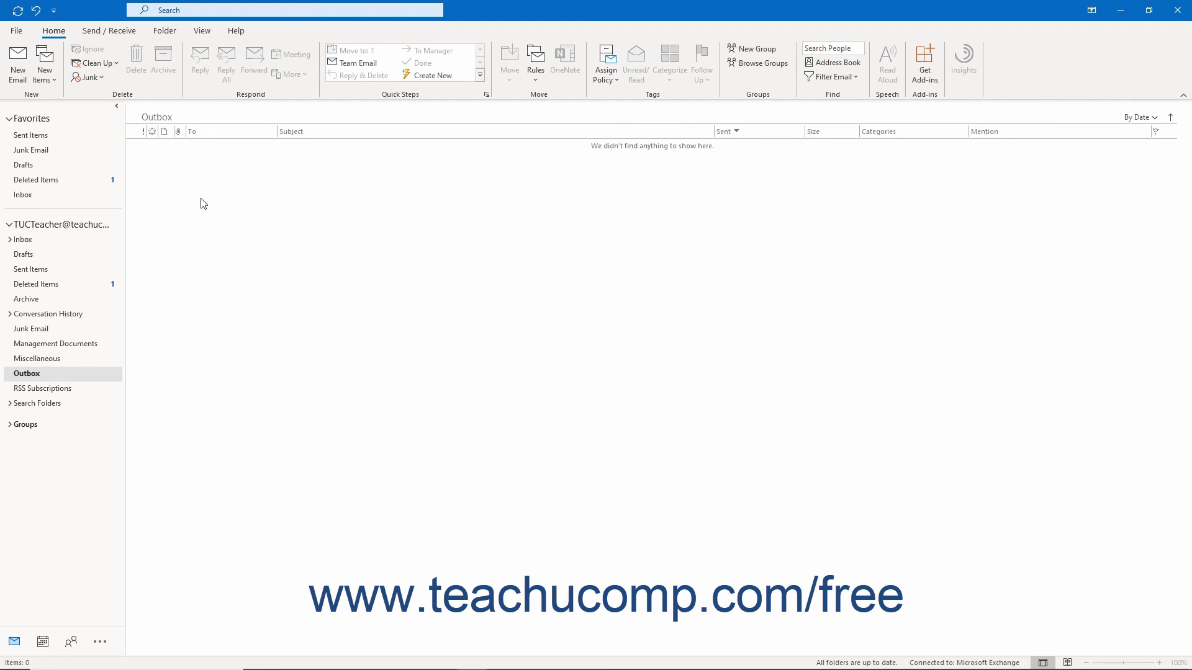
{"action": "mouse_move", "coordinate": [48, 287]}
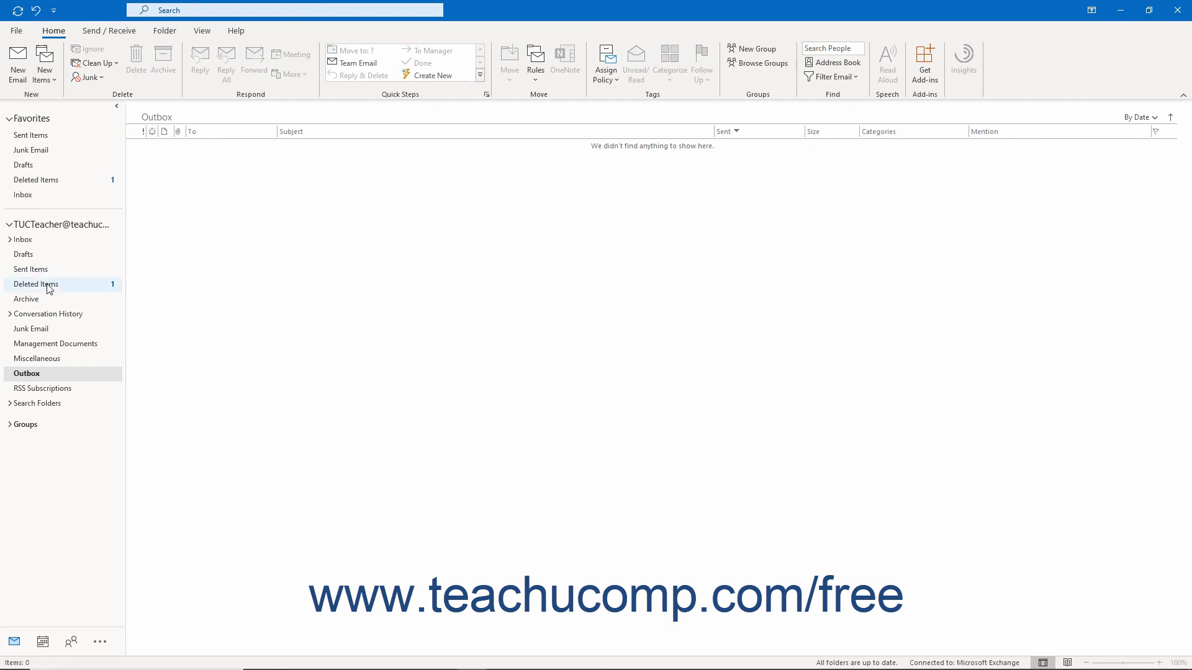
{"action": "left_click", "coordinate": [36, 283]}
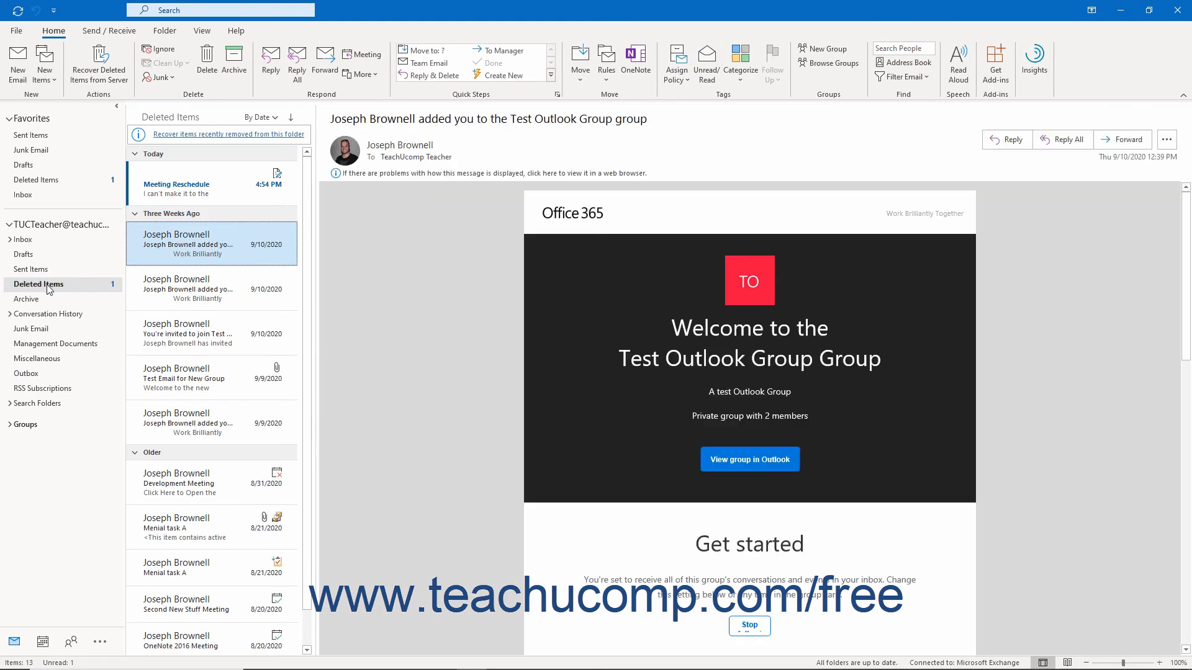